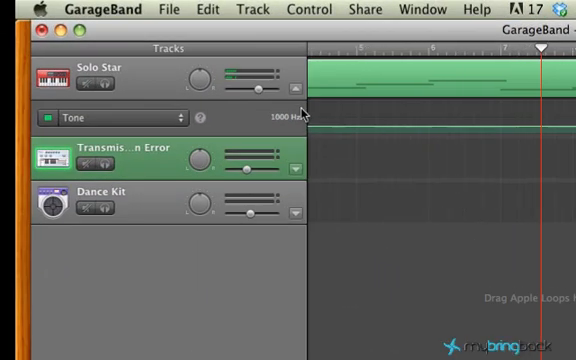
mouse_move(170, 96)
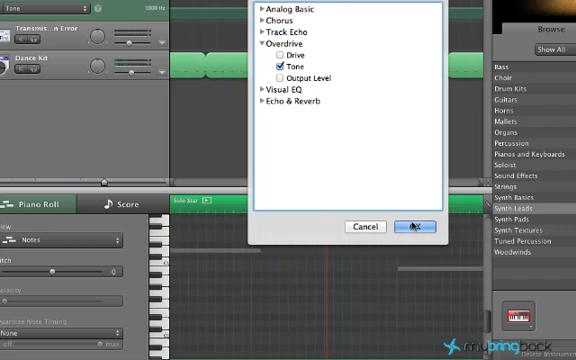
- Confirm the automation parameter and record a sound effect region on the Transmission Error track
left_click(412, 228)
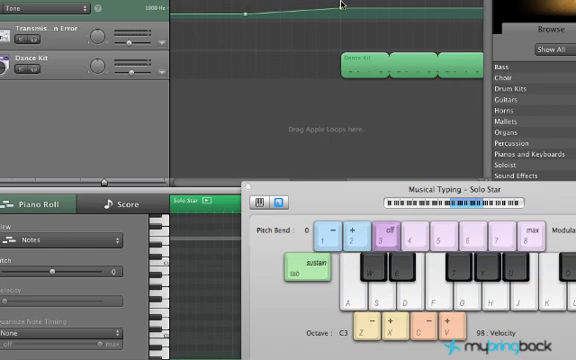
left_click_drag(344, 12, 348, 10)
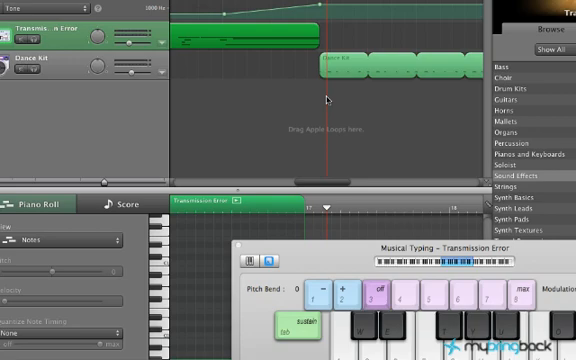
- Duplicate the Dance Kit track so a second drum kit track holds its own region
left_click(44, 62)
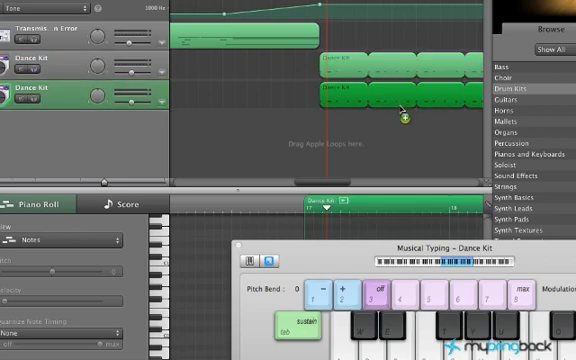
mouse_move(338, 76)
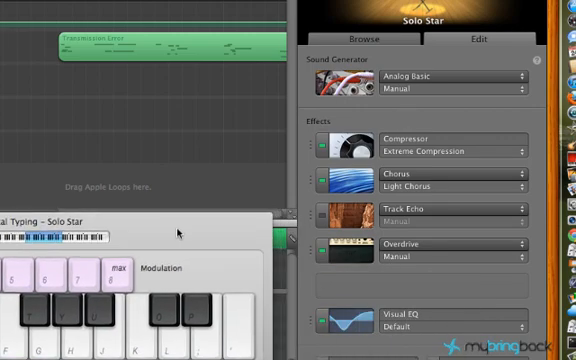
left_click(456, 152)
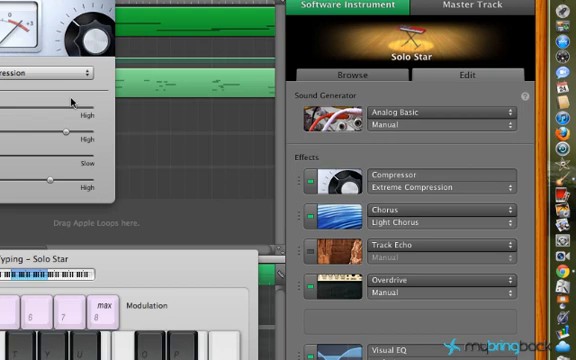
mouse_move(72, 104)
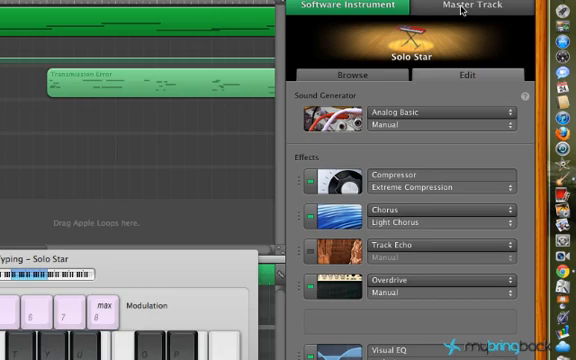
left_click(484, 8)
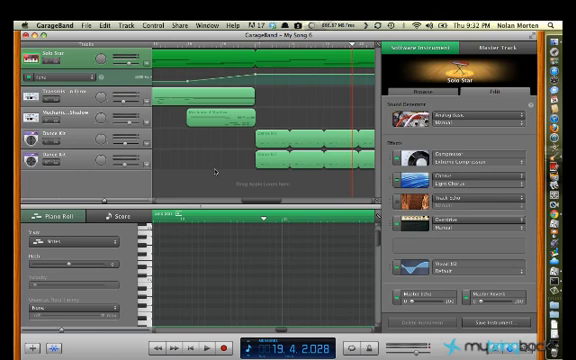
mouse_move(208, 168)
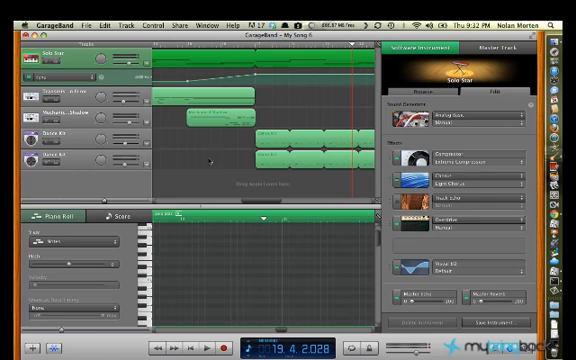